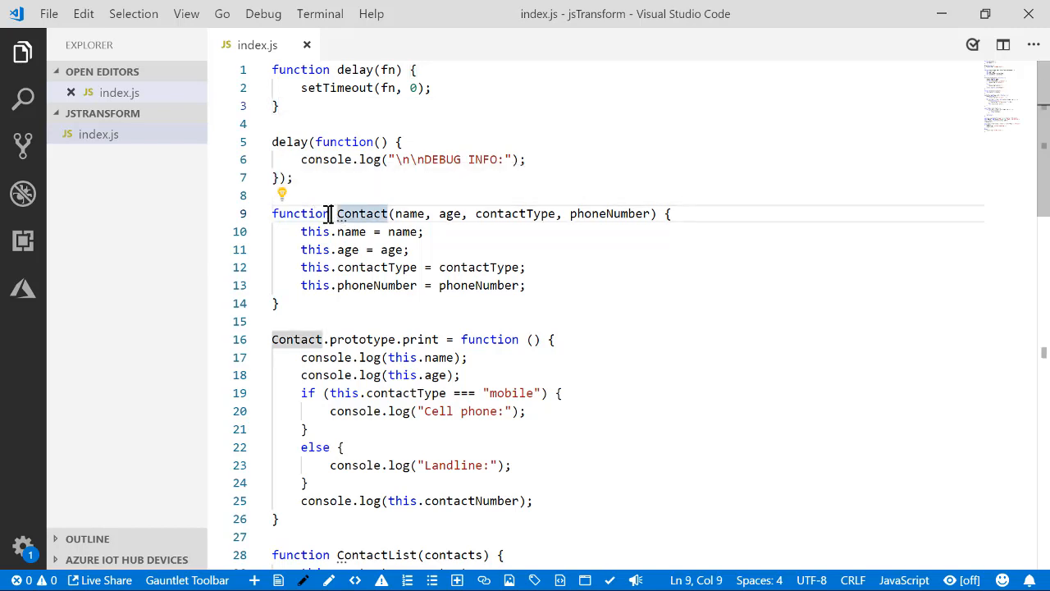
{"action": "mouse_move", "coordinate": [361, 213]}
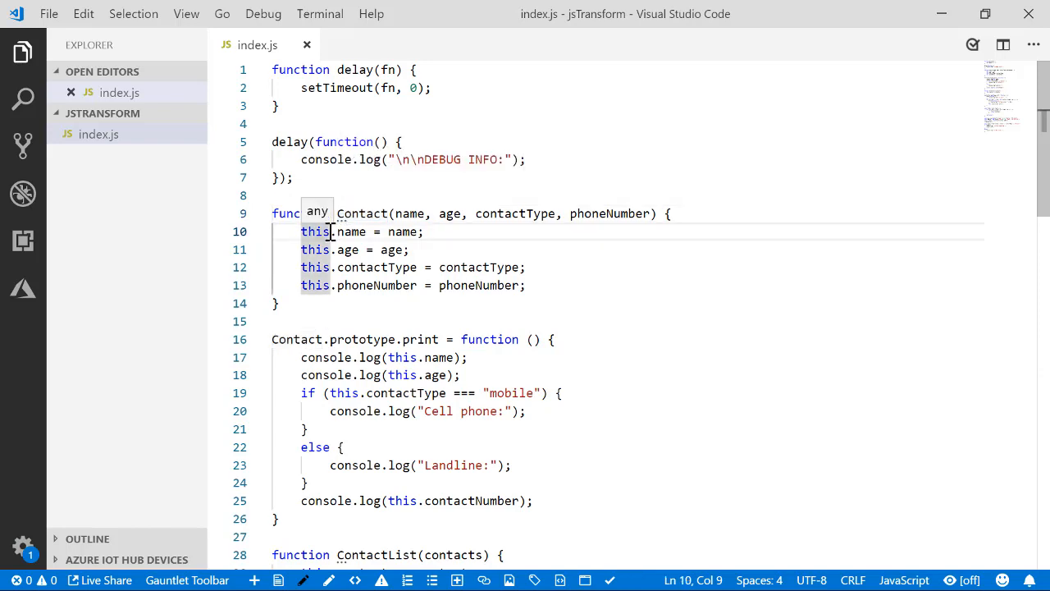
Step: Scroll through the terminal output showing 'Not found!' and the debug info from node index.js
{"action": "scroll", "scroll_direction": "down", "scroll_amount": 3}
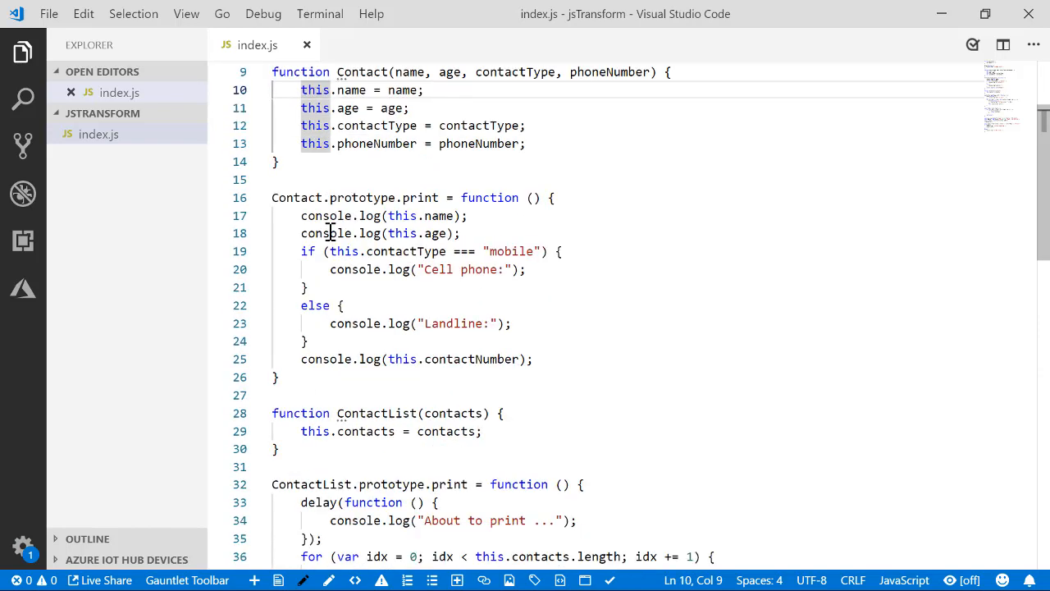
{"action": "scroll", "scroll_direction": "down", "scroll_amount": 3}
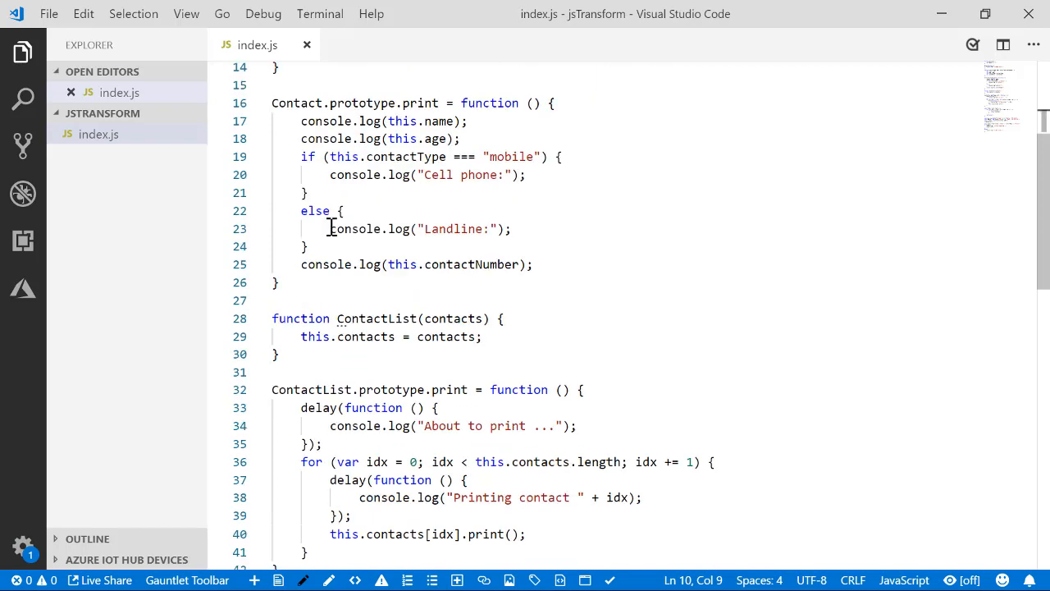
{"action": "scroll", "scroll_direction": "down", "scroll_amount": 3}
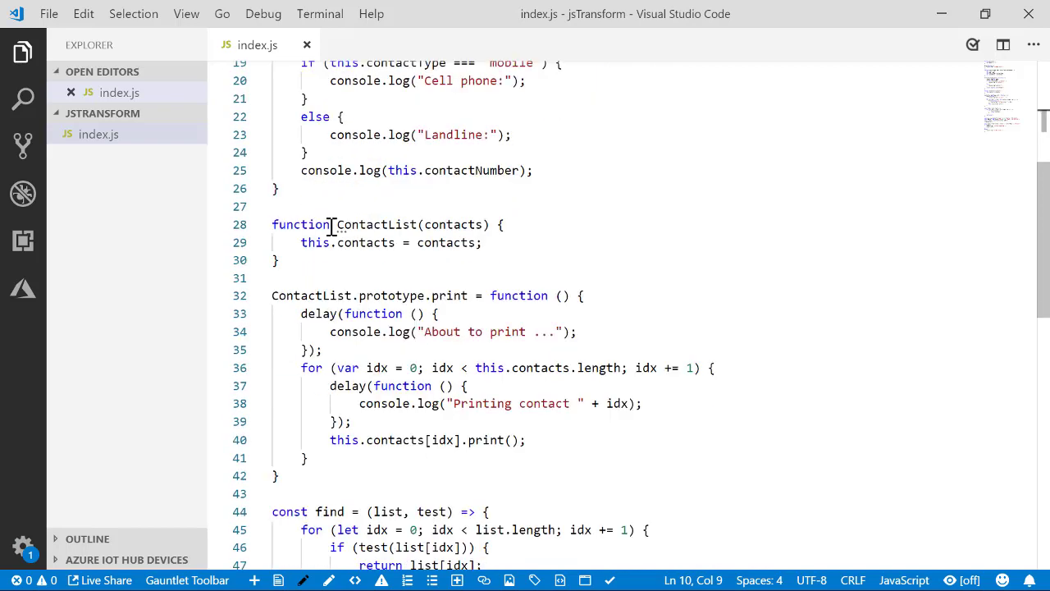
{"action": "scroll", "scroll_direction": "down", "scroll_amount": 3}
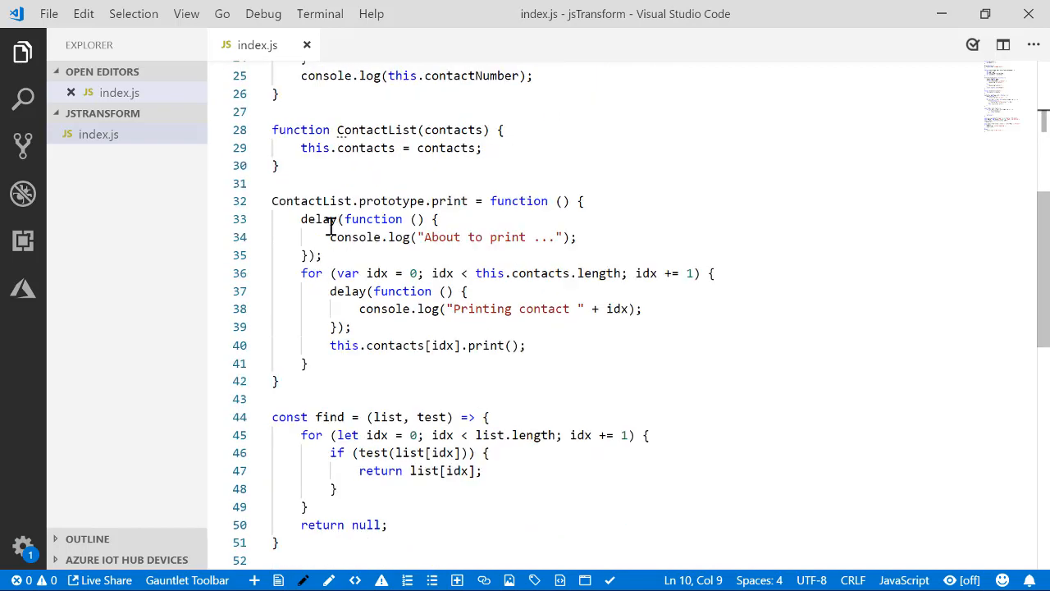
{"action": "scroll", "scroll_direction": "down", "scroll_amount": 3}
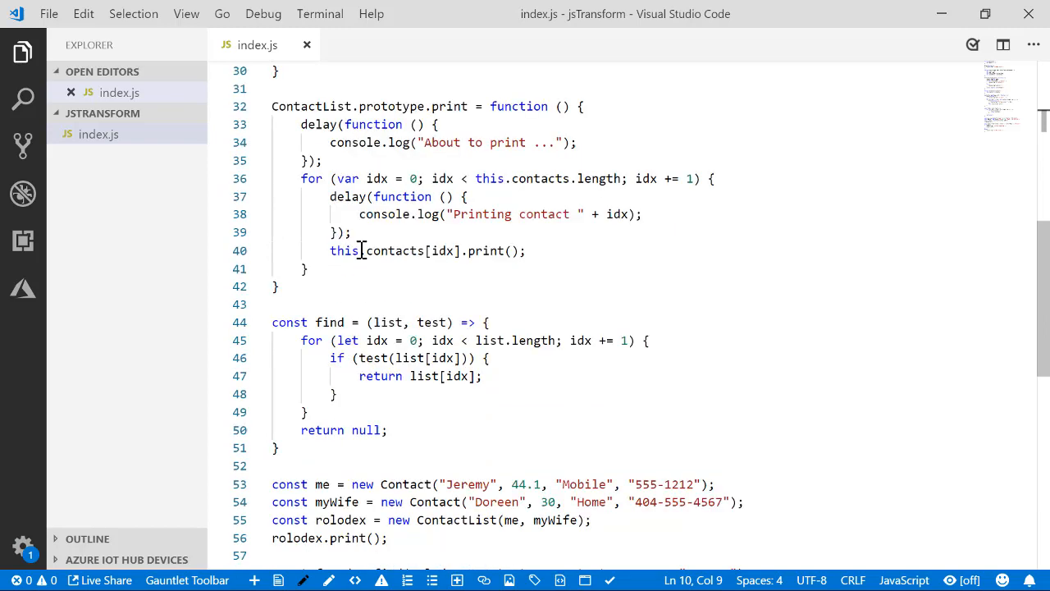
{"action": "scroll", "scroll_direction": "down", "scroll_amount": 3}
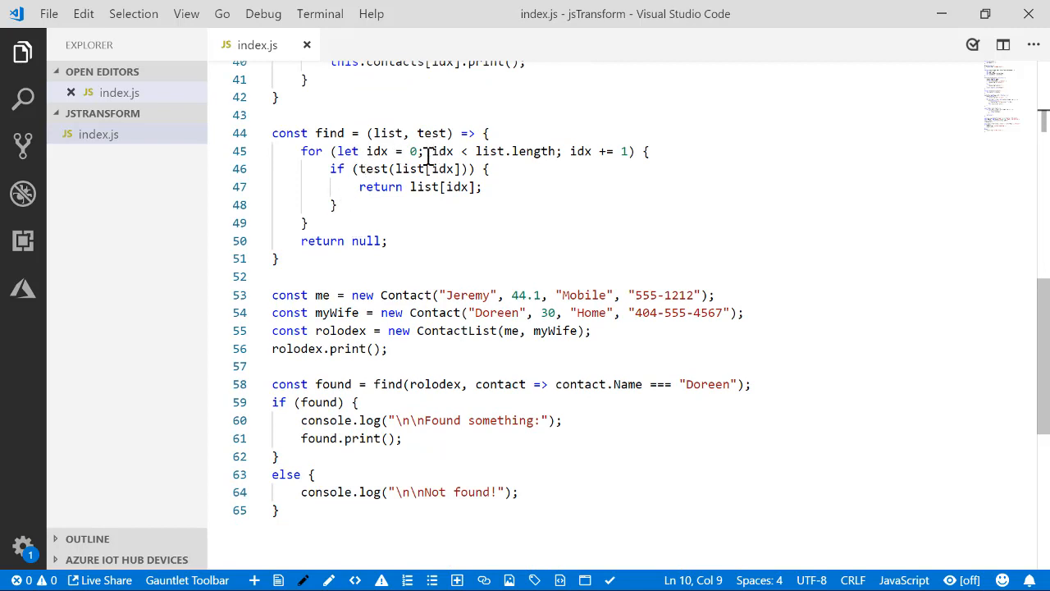
{"action": "mouse_move", "coordinate": [375, 230]}
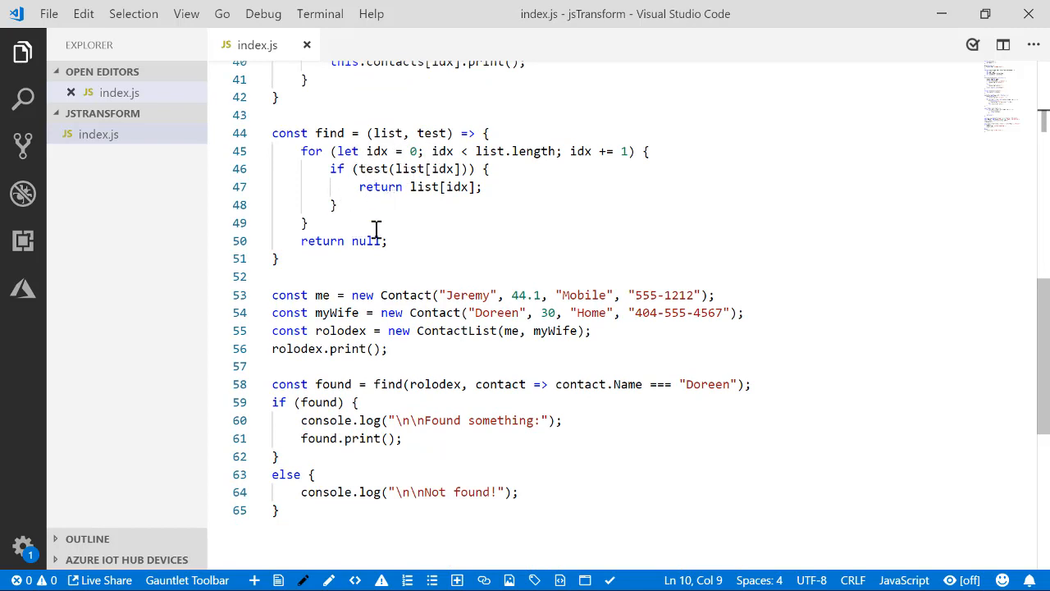
{"action": "scroll", "scroll_direction": "down", "scroll_amount": 3}
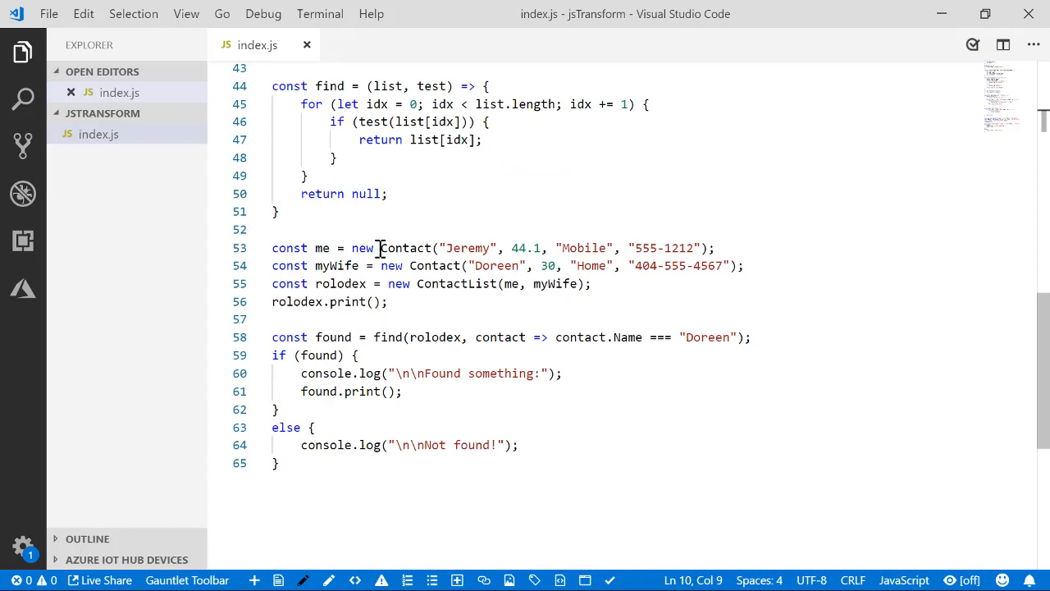
{"action": "mouse_move", "coordinate": [393, 257]}
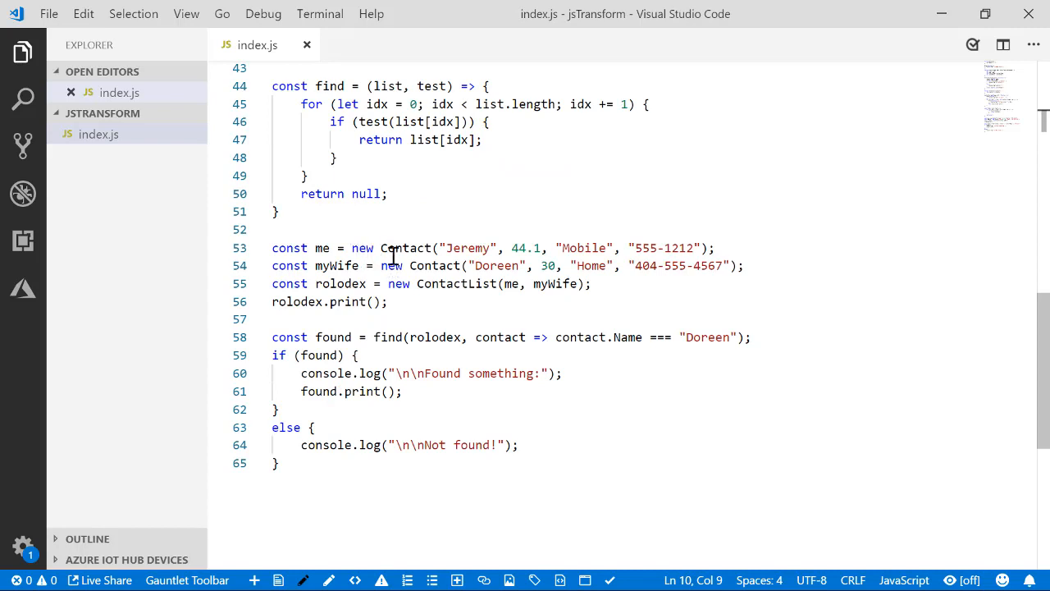
{"action": "mouse_move", "coordinate": [400, 265]}
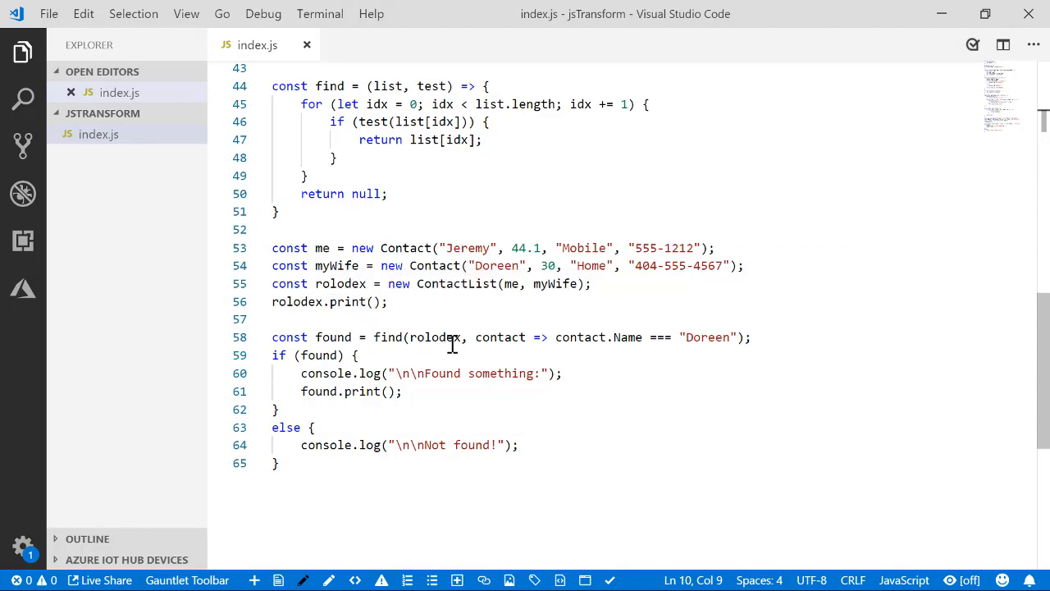
{"action": "mouse_move", "coordinate": [711, 337]}
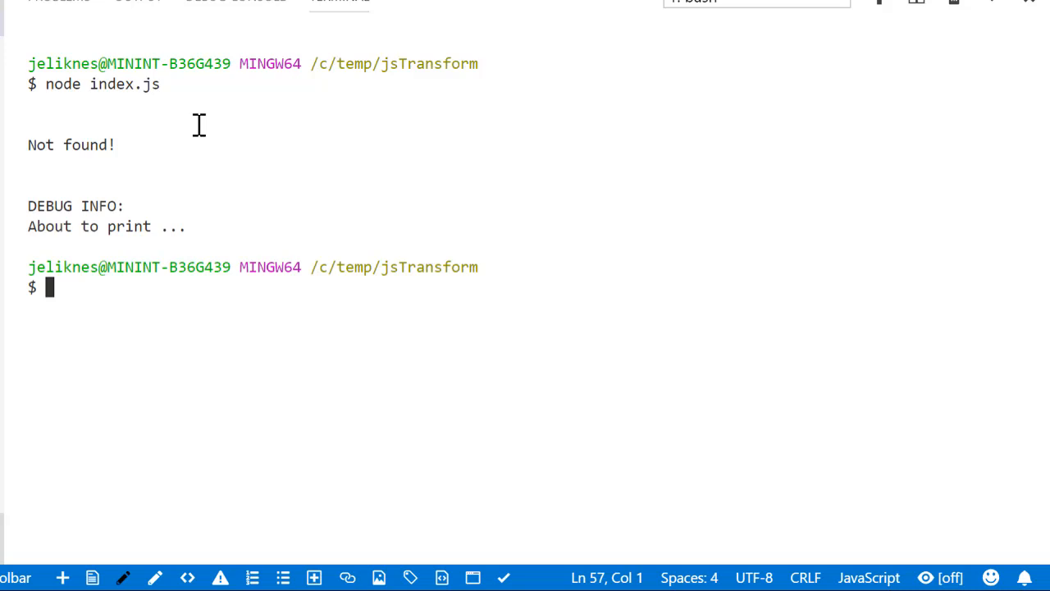
Step: Run npm init -y to create package.json for jsTransform, then clear the terminal
{"action": "type", "text": "npm instal"}
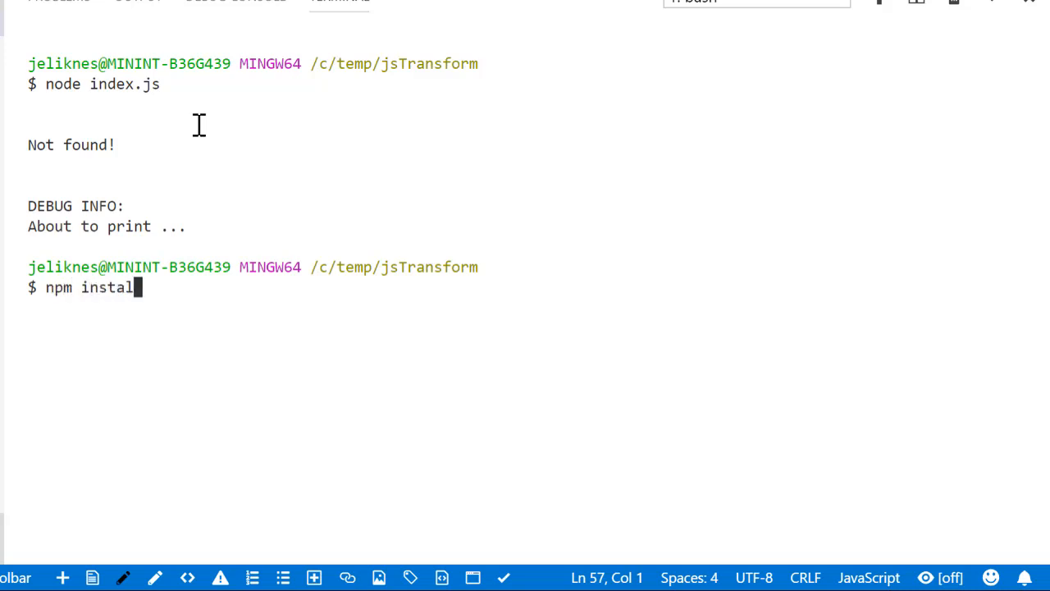
{"action": "key", "text": "Backspace"}
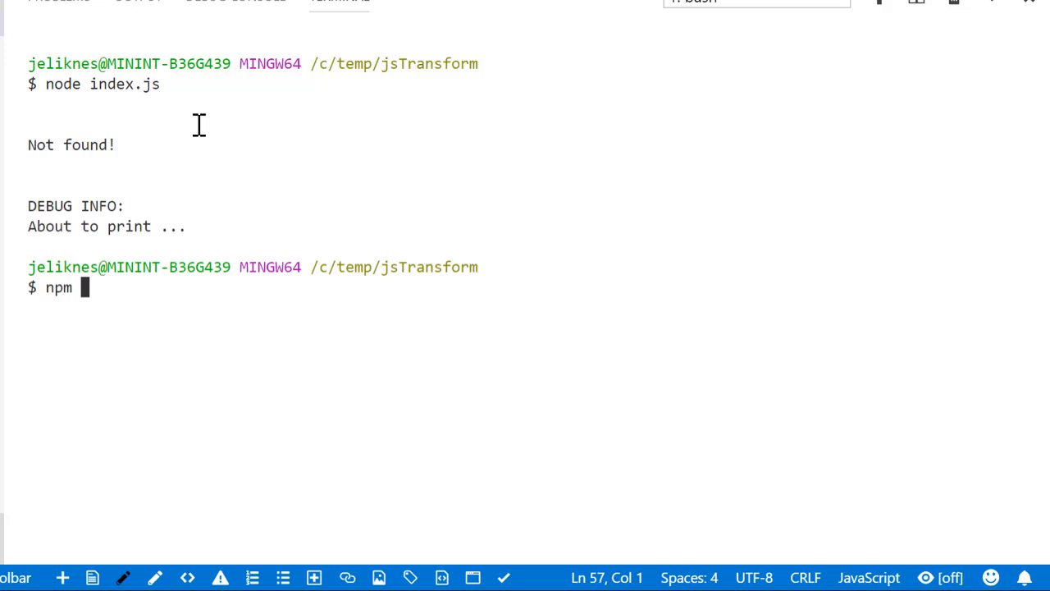
{"action": "type", "text": "init -"}
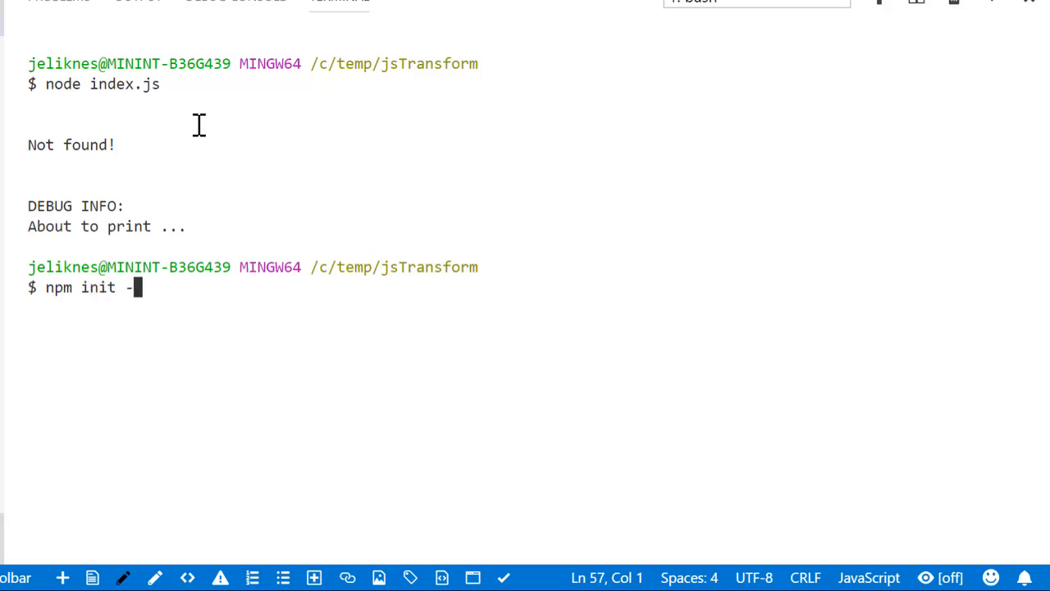
{"action": "key", "text": "Enter"}
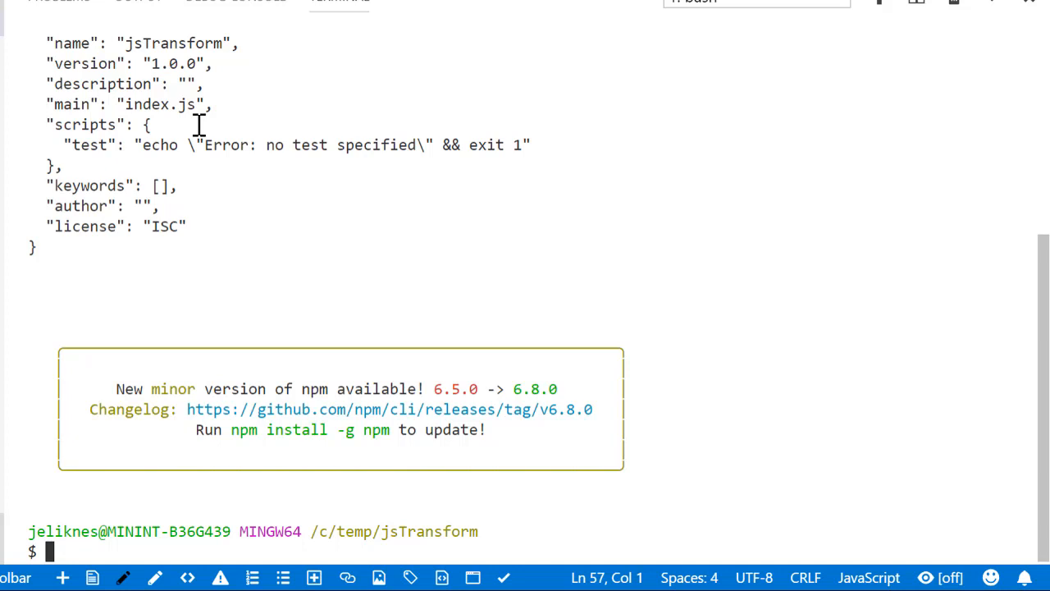
{"action": "type", "text": "cl"}
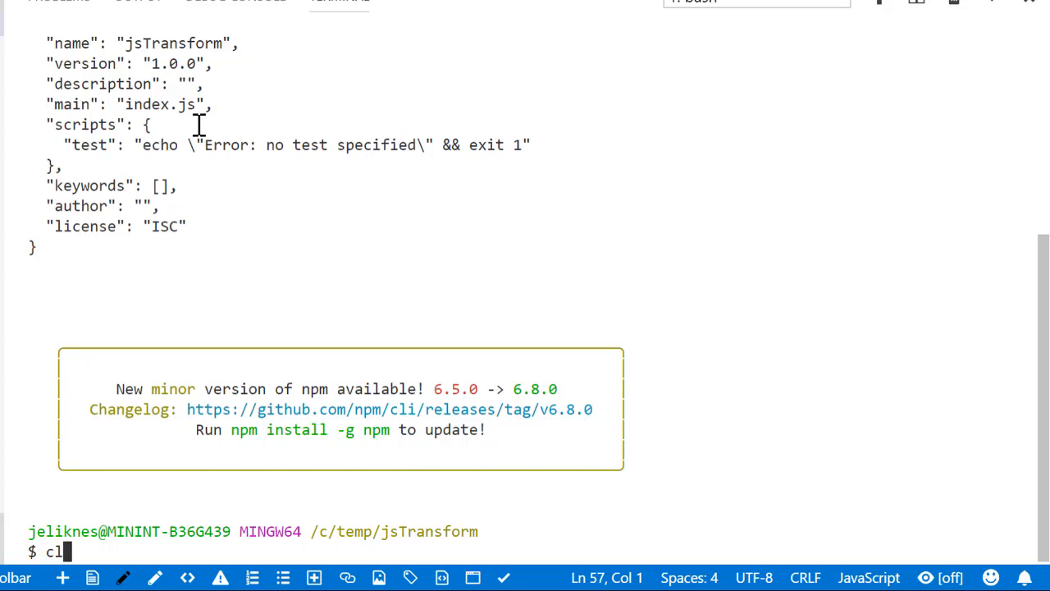
{"action": "key", "text": "Enter"}
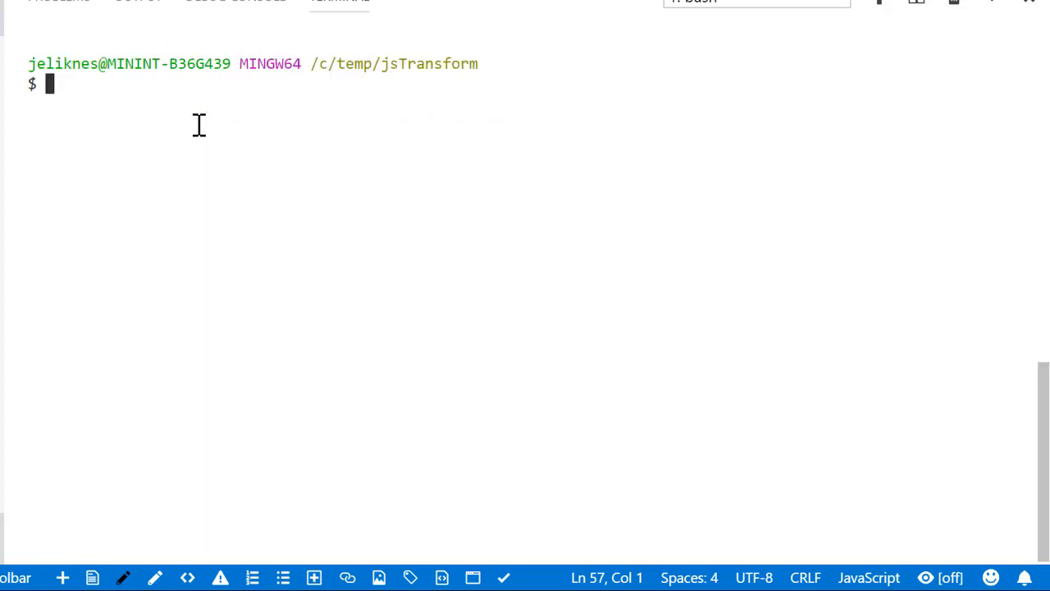
Step: Enter npm install --save-dev typescript in the terminal
{"action": "type", "text": "npm install --sa"}
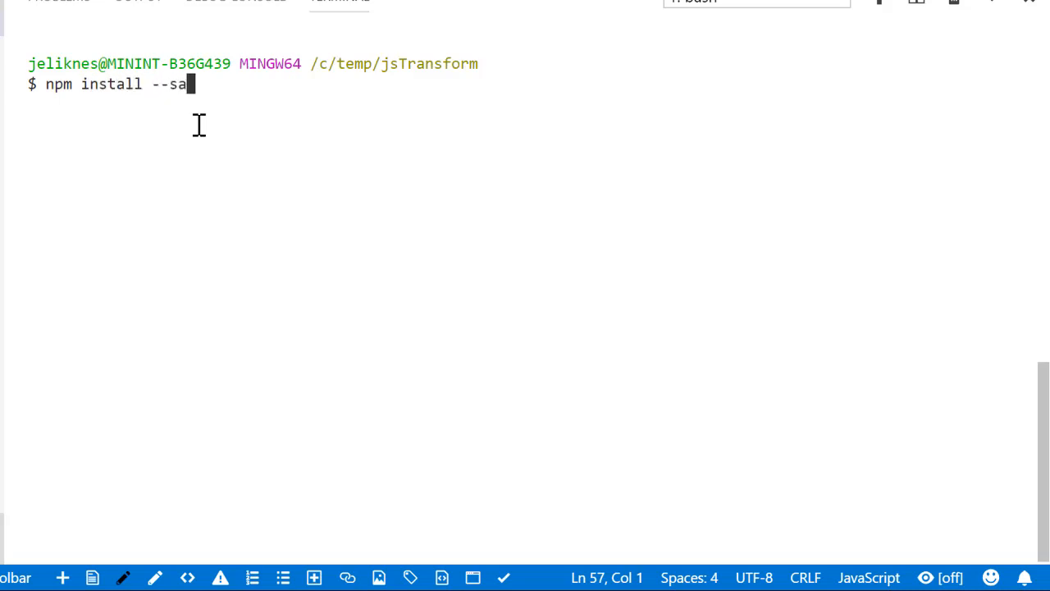
{"action": "type", "text": "ve-dev typescript"}
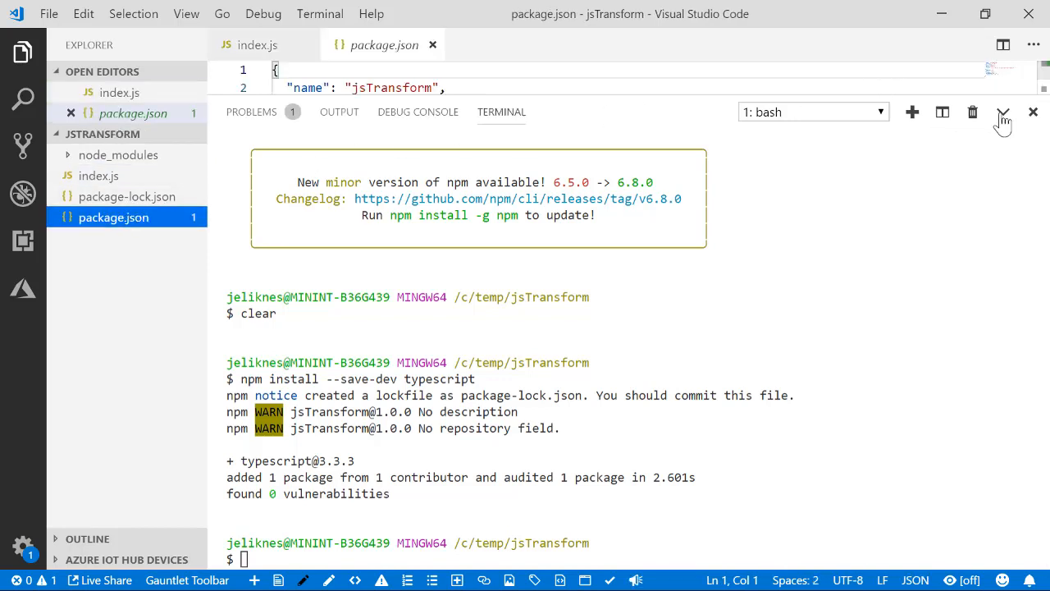
Step: Hide the terminal and add scripts "build": "tsc" and "build:w": "tsc -w" to package.json
{"action": "left_click", "coordinate": [1003, 120]}
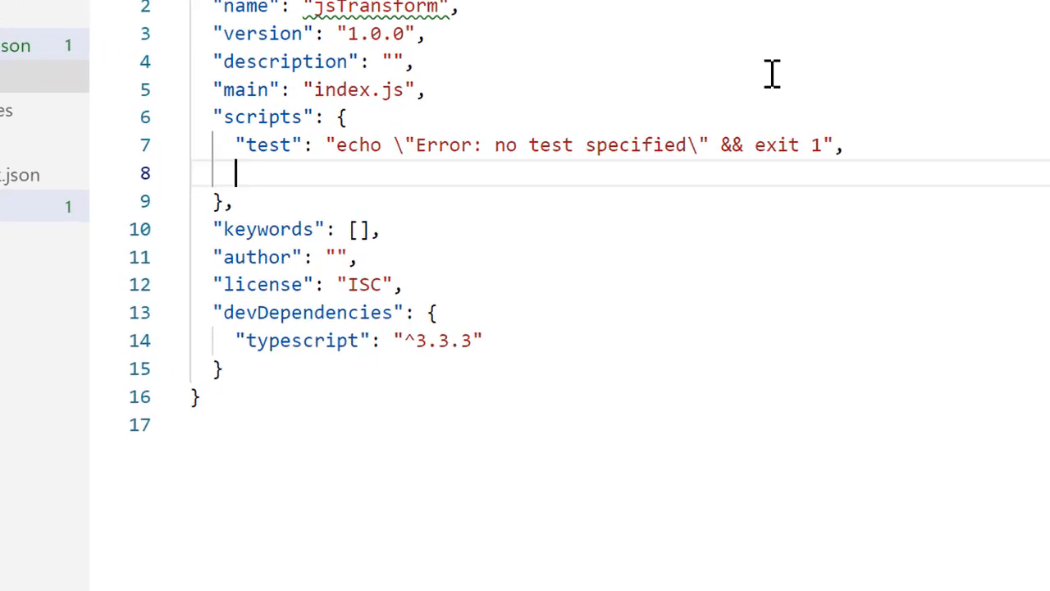
{"action": "type", "text": "\"build\""}
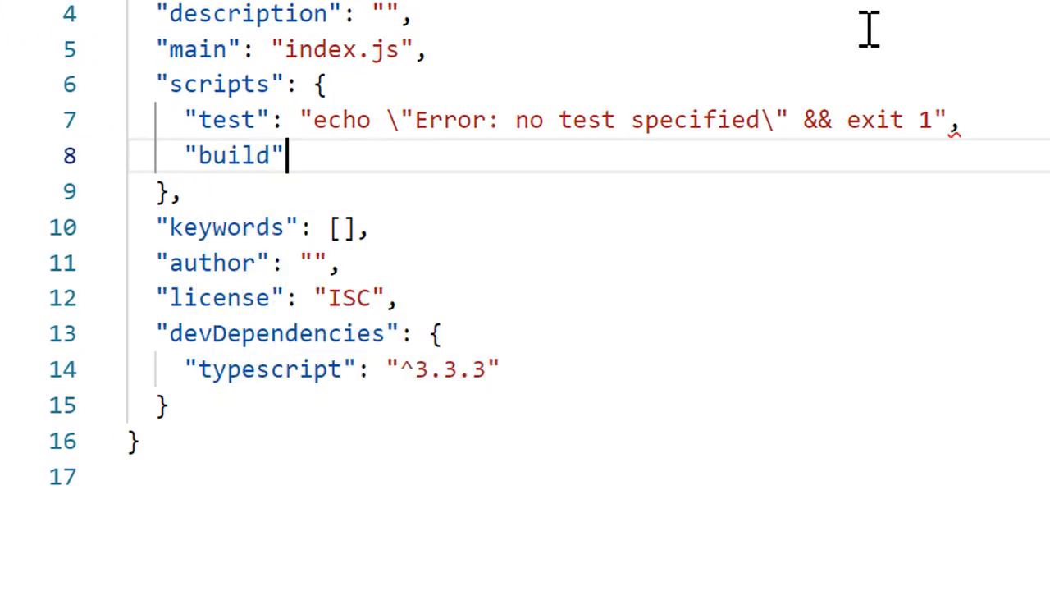
{"action": "type", "text": ": \"tsc\","}
{"action": "type", "text": "\"build:w\","}
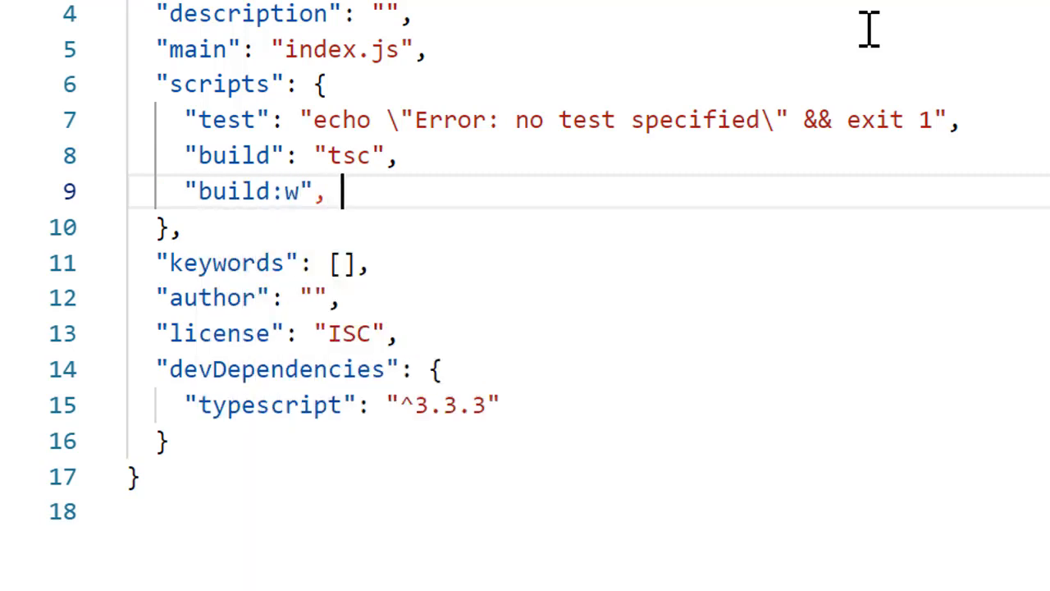
{"action": "type", "text": "\"tsc -w\""}
{"action": "type", "text": "./"}
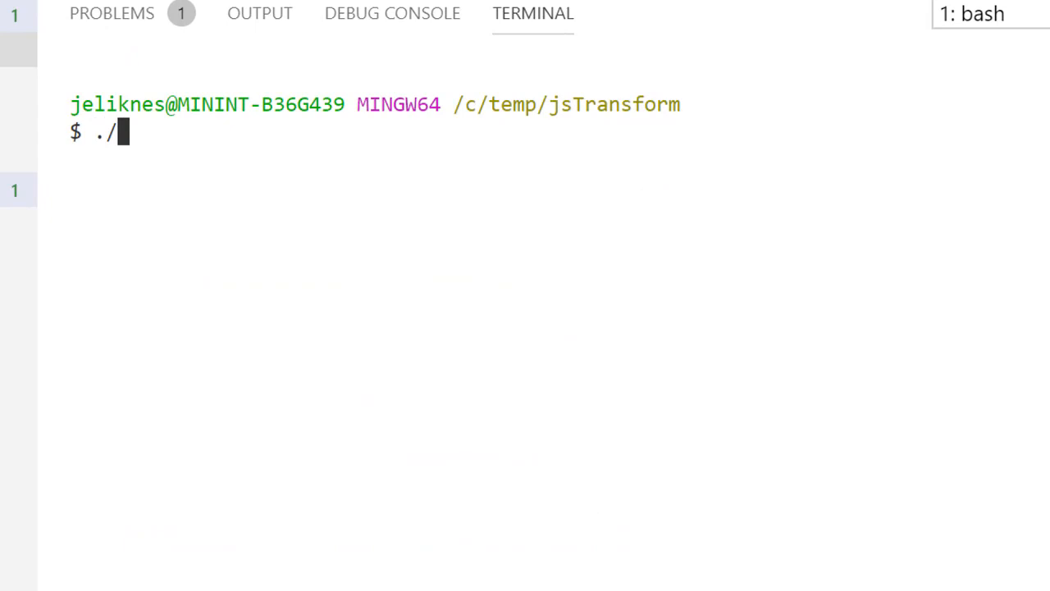
Step: Run ./node_modules/typescript/bin/tsc --init to create tsconfig.json
{"action": "type", "text": "node_modules/"}
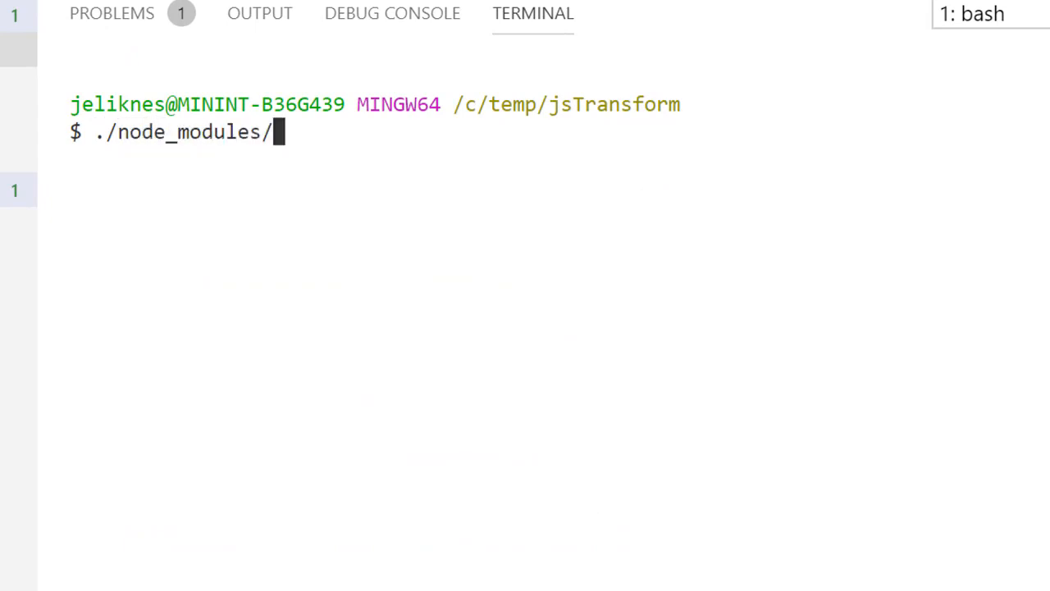
{"action": "type", "text": "typescript/bin"}
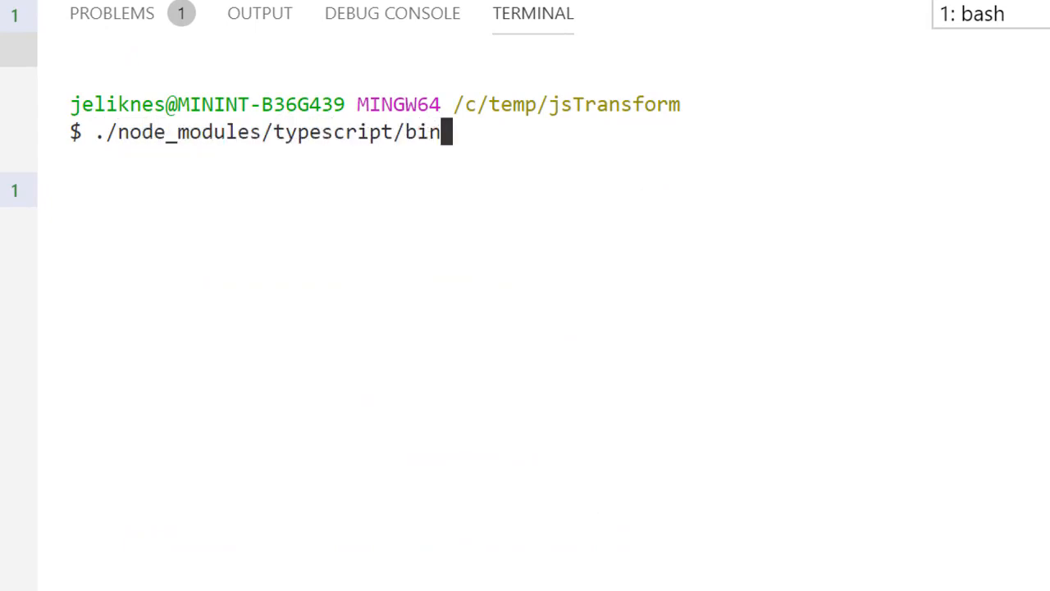
{"action": "type", "text": "/tsc --i"}
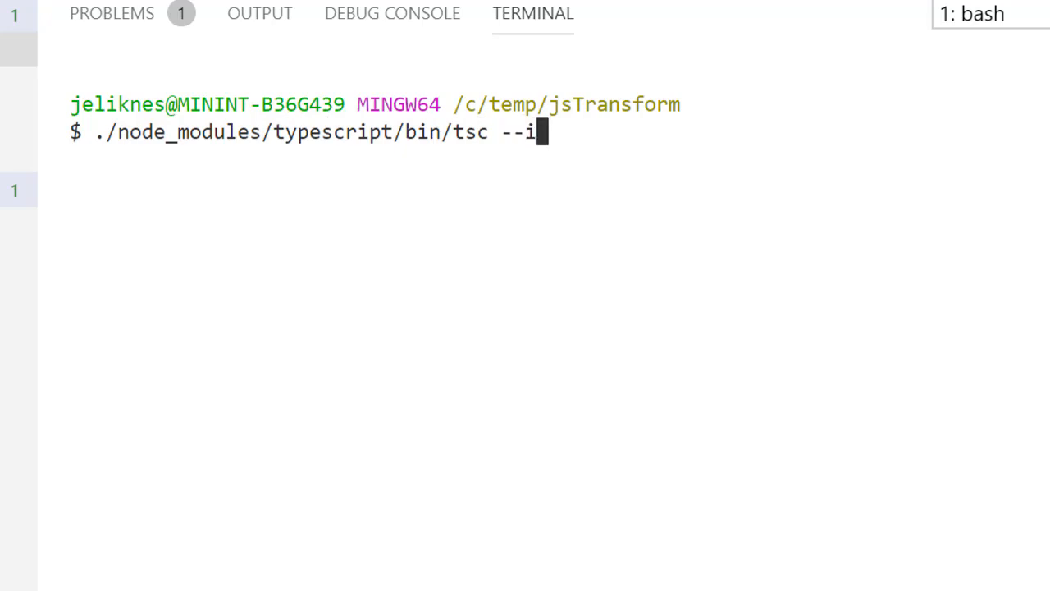
{"action": "type", "text": "nit"}
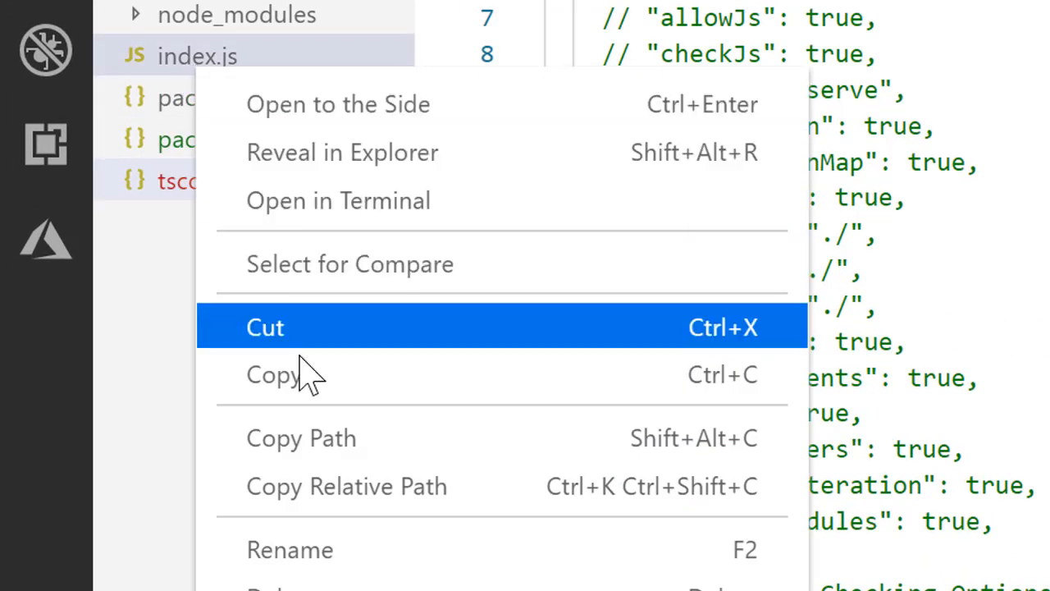
Step: Rename index.js to index.ts and view its 19 TypeScript errors
{"action": "left_click", "coordinate": [289, 549]}
{"action": "type", "text": "t"}
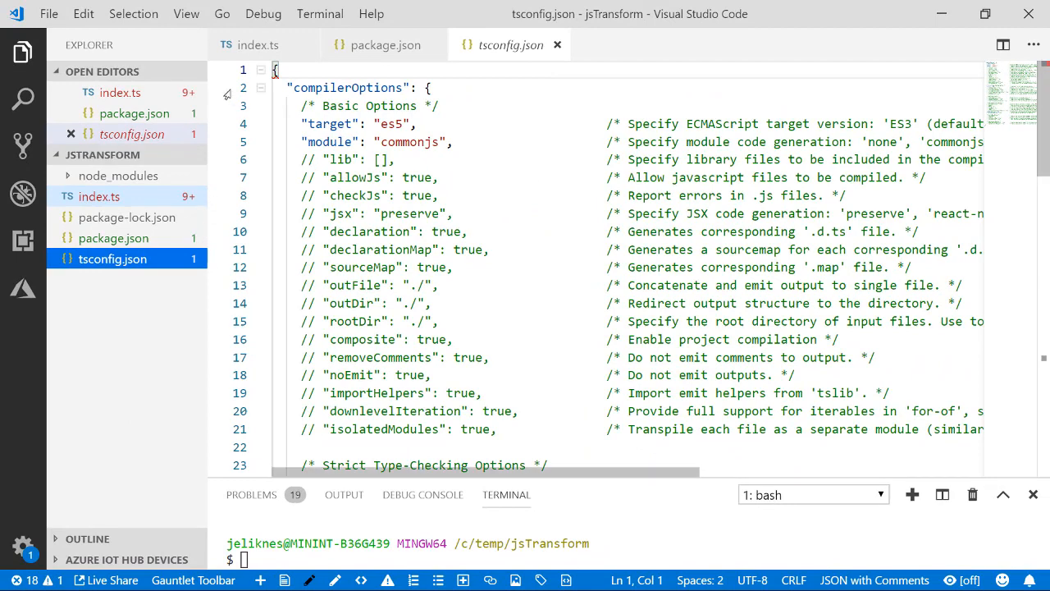
{"action": "left_click", "coordinate": [257, 44]}
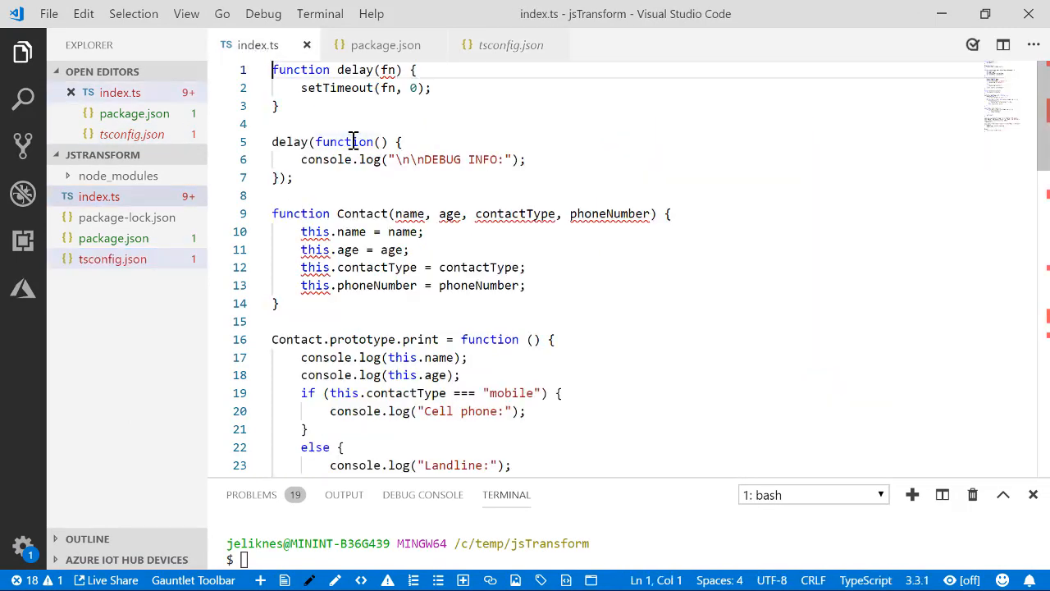